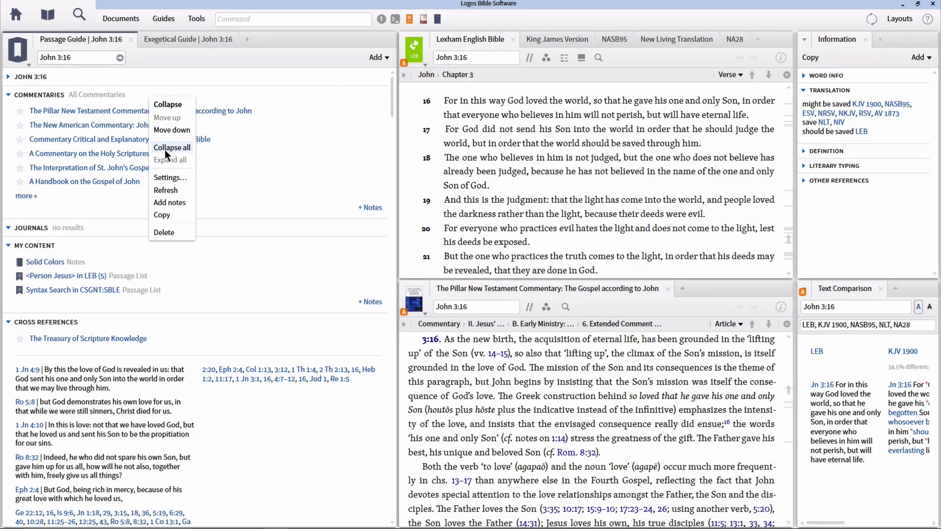
Collapse and close all panels, change the startup setting, then open the Bible Knowledge Commentary with NIV
left_click(172, 148)
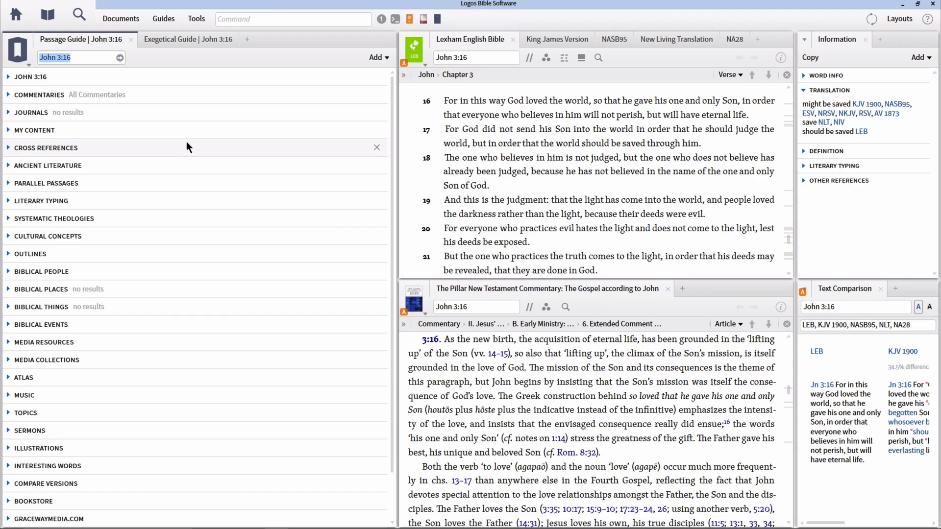
mouse_move(396, 18)
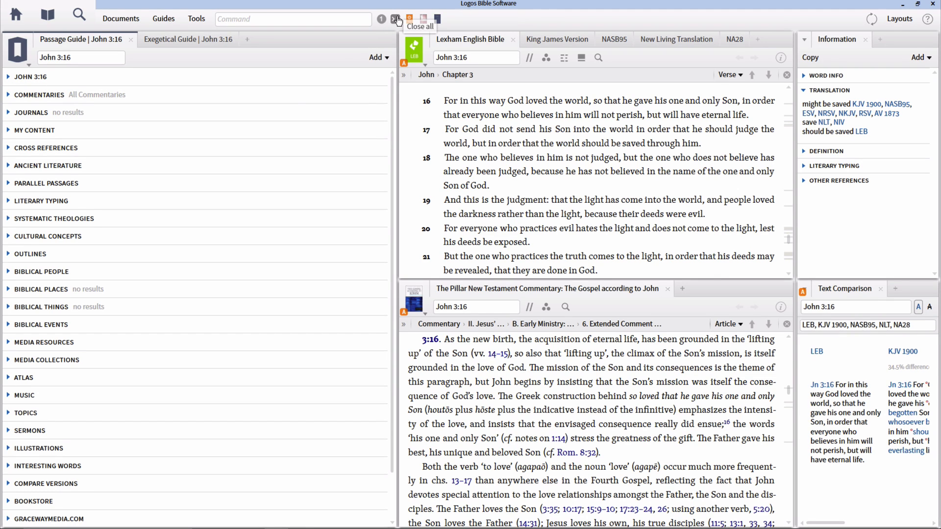
left_click(396, 19)
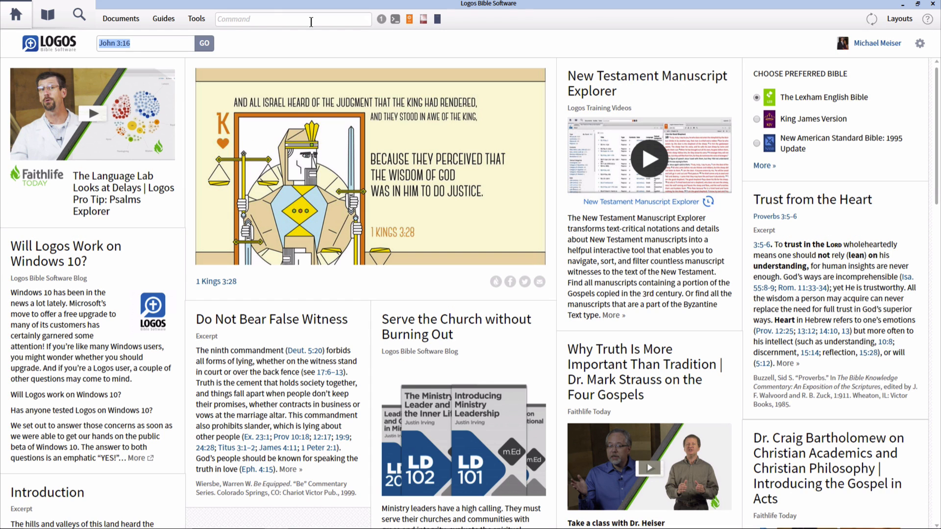
left_click(195, 19)
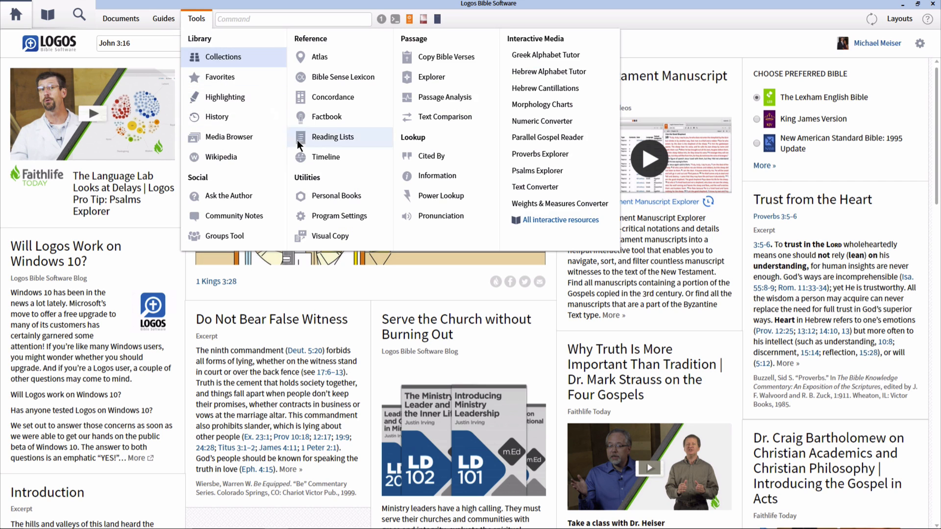
left_click(339, 216)
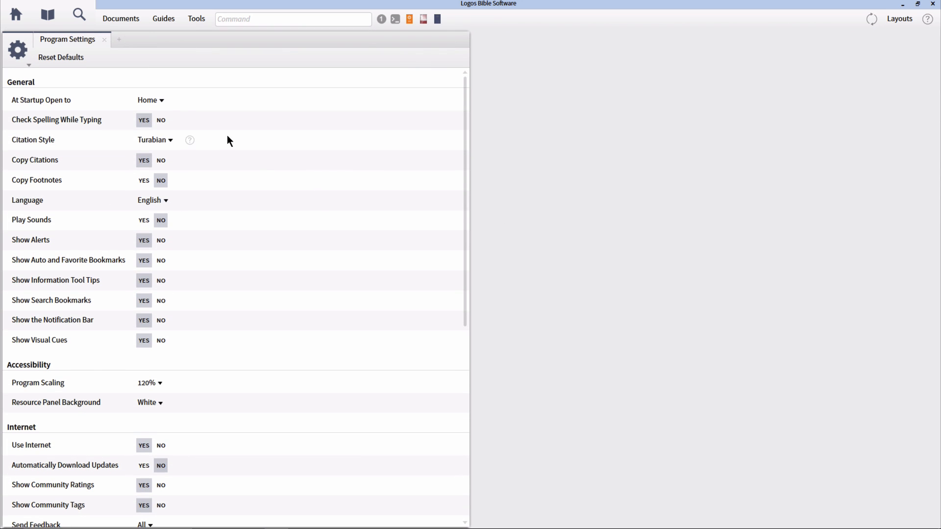
left_click(150, 100)
type("b")
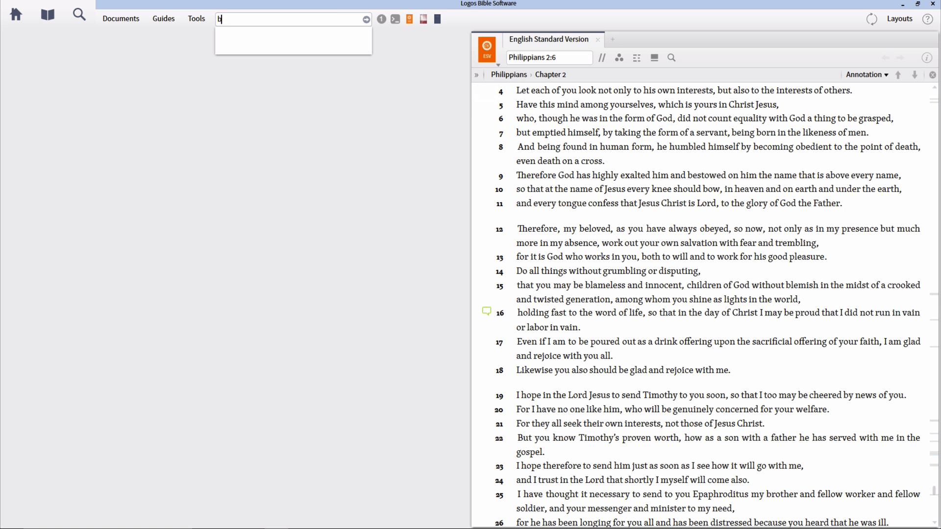
type("kc")
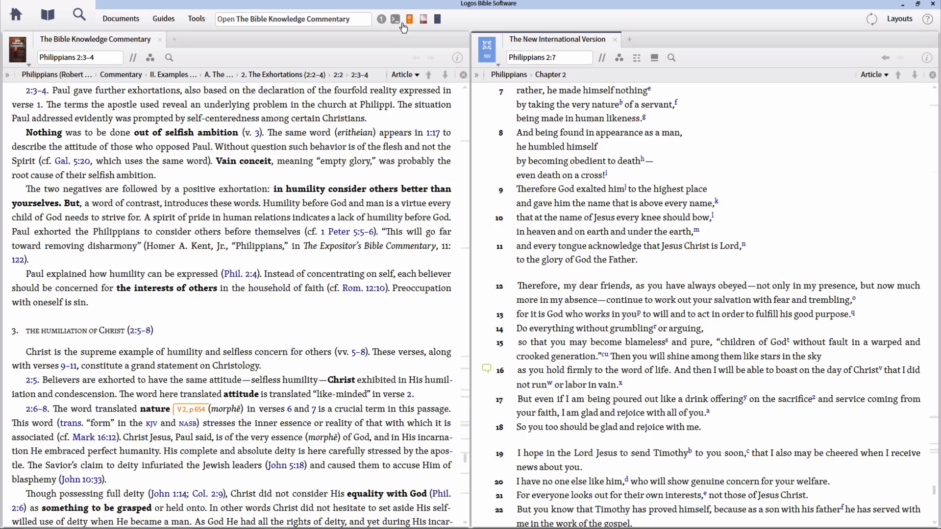
mouse_move(395, 20)
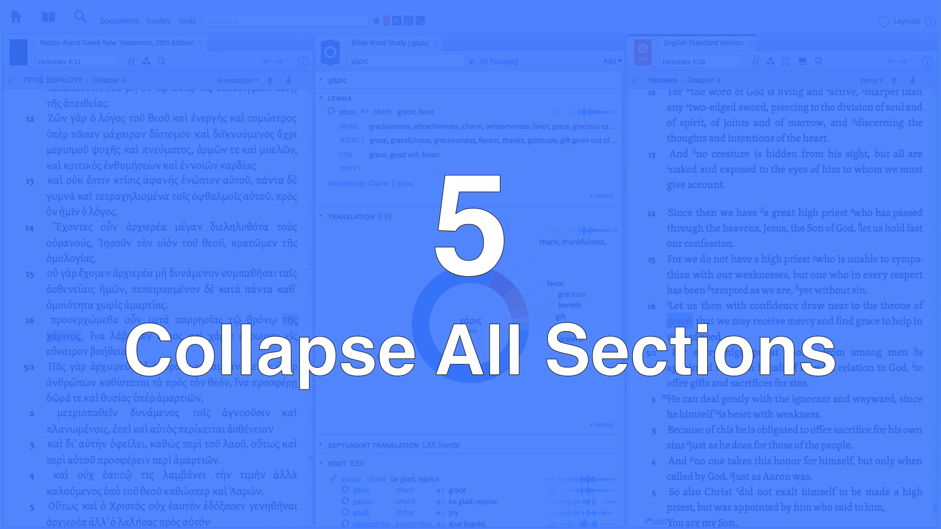
Enter John 3:16 in the Home page passage box and run its Passage Guide
left_click(16, 15)
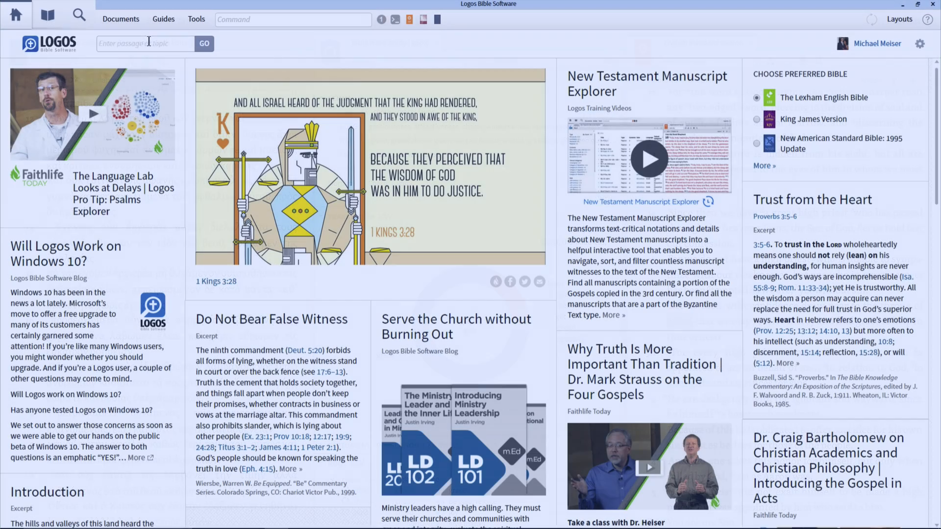
type("John 3:16")
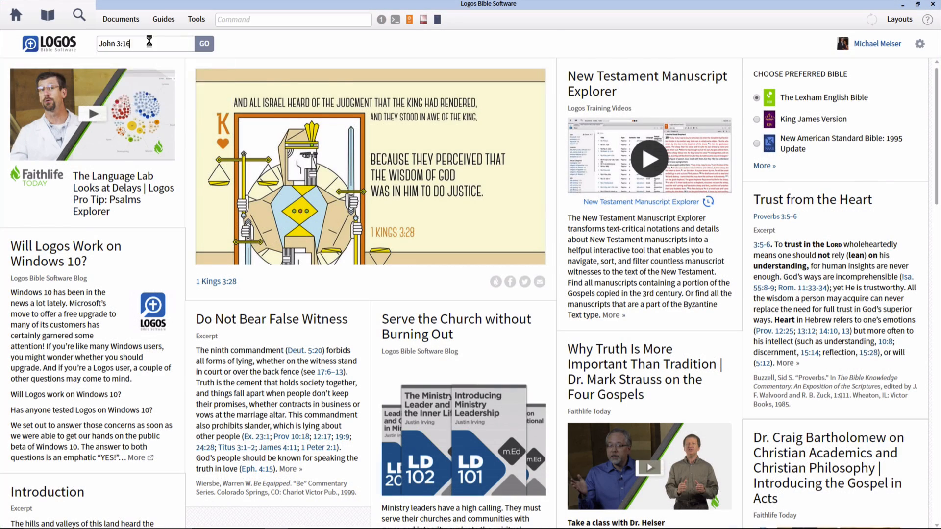
left_click(204, 44)
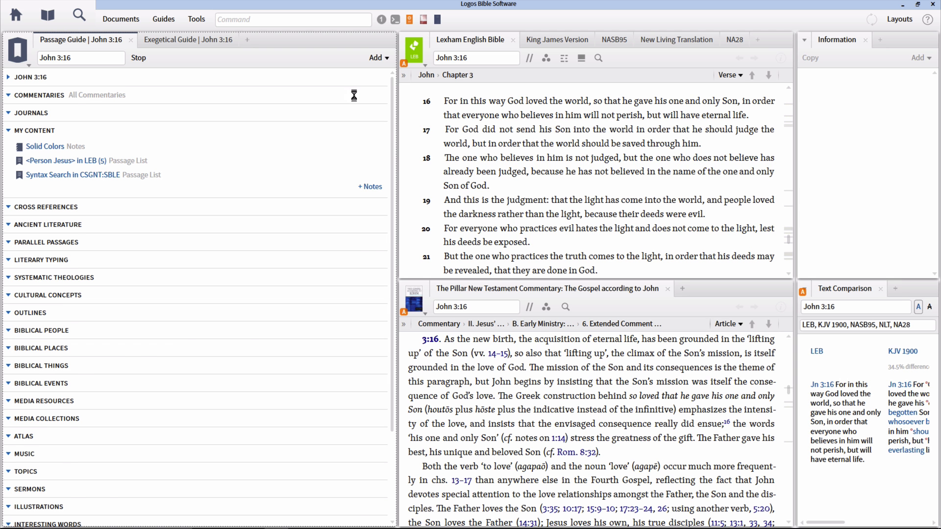
Use Collapse all on a John 3:16 Passage Guide heading to fold every section
left_click(48, 225)
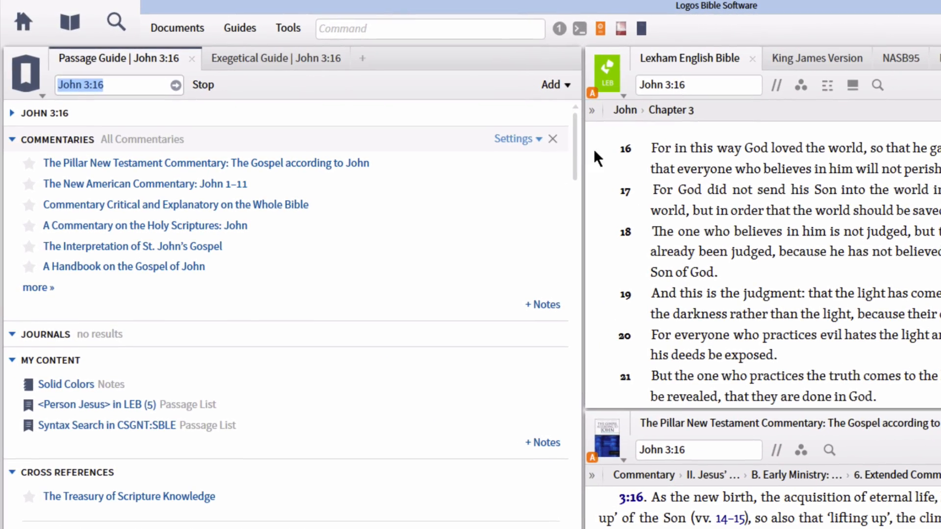
scroll("down", 3)
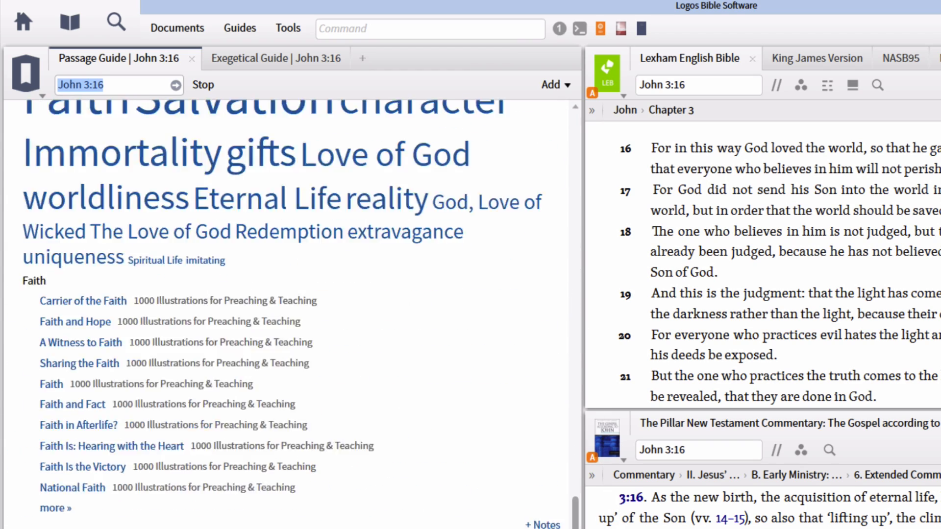
scroll("down", 3)
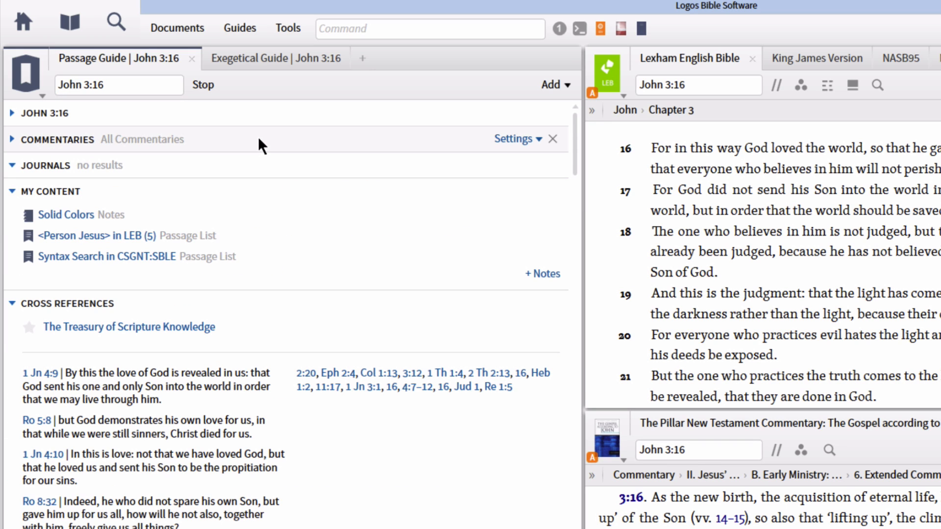
left_click(11, 139)
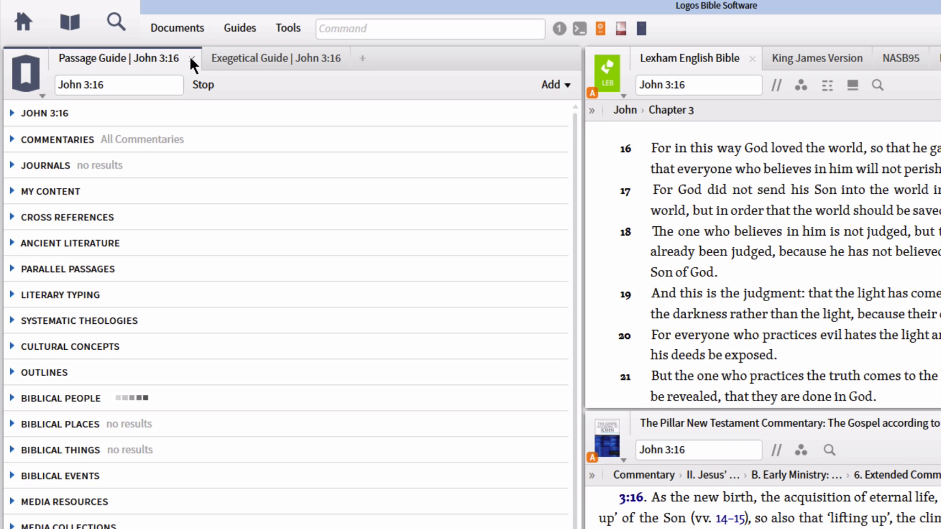
mouse_move(239, 30)
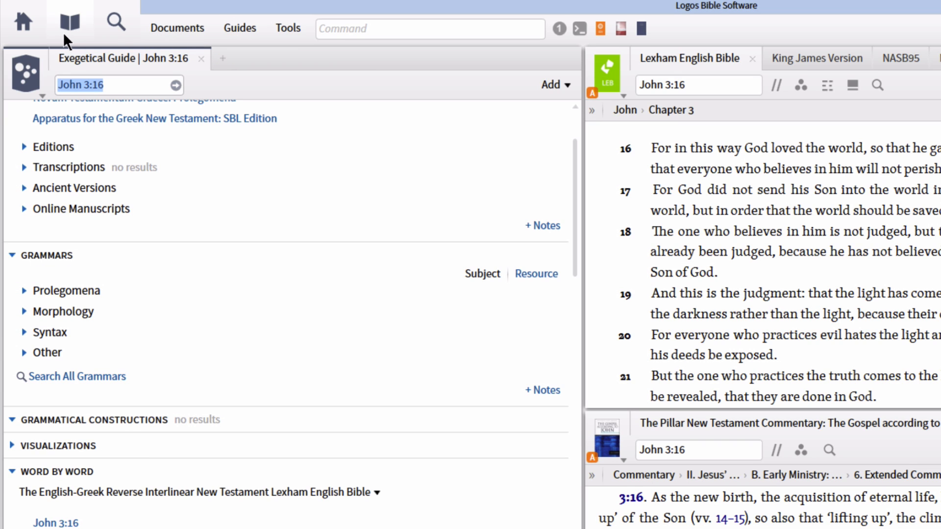
Look up 'jn 3 16' from the home page and open John 3:16 from the suggestions
left_click(23, 23)
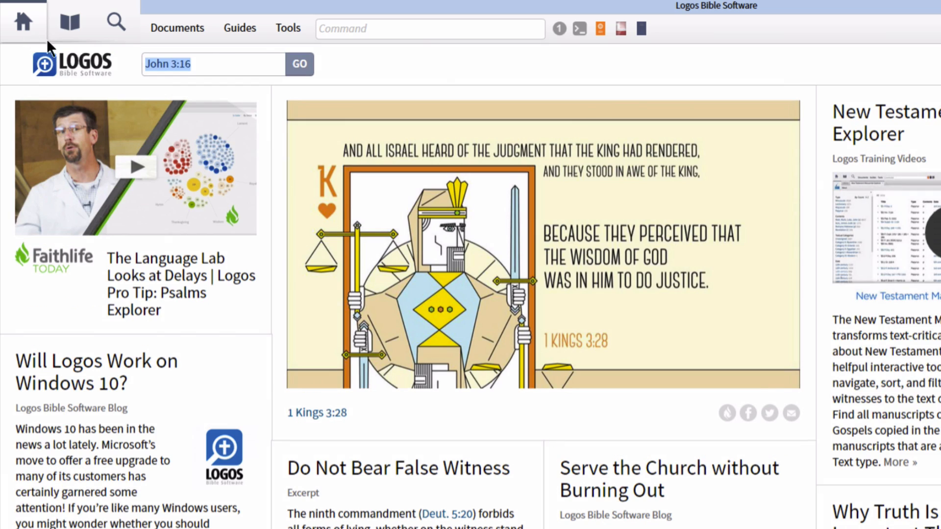
mouse_move(339, 72)
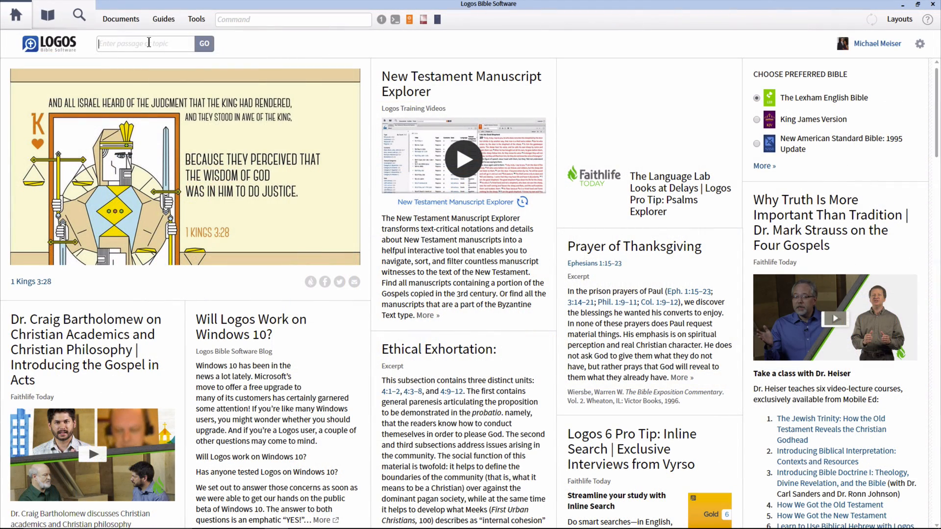
type("jn 3 16")
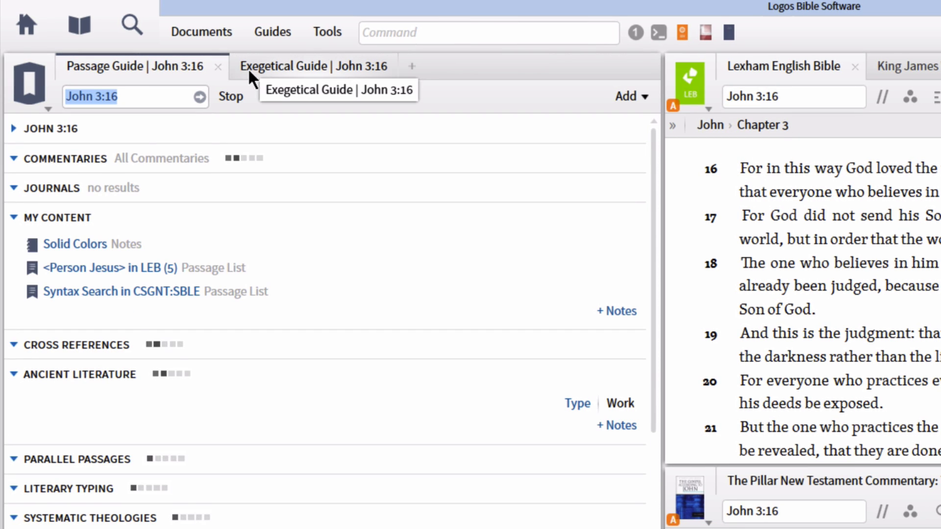
mouse_move(251, 79)
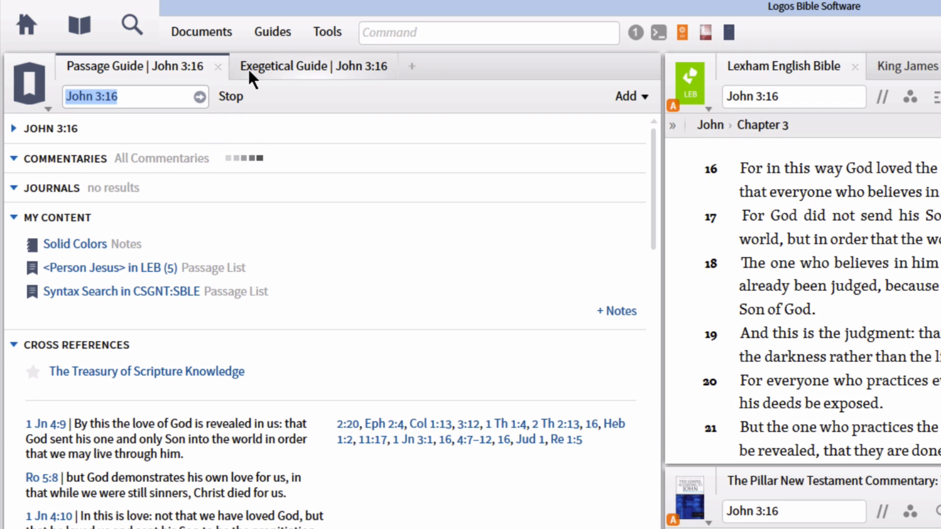
left_click(66, 158)
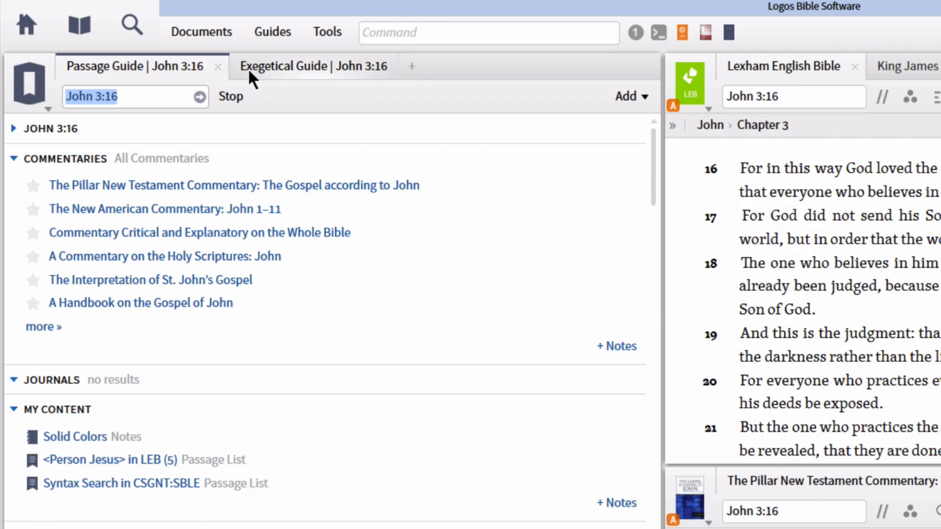
left_click(26, 24)
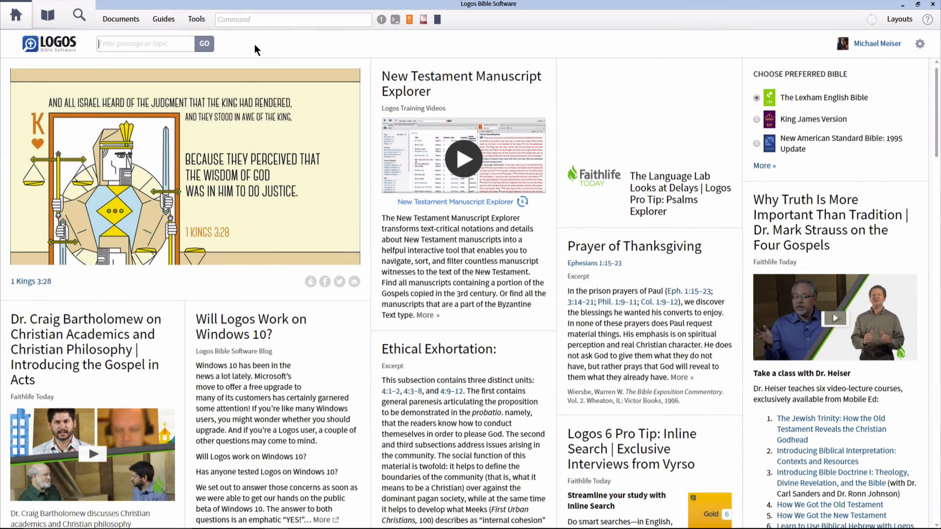
type("jn 3 16")
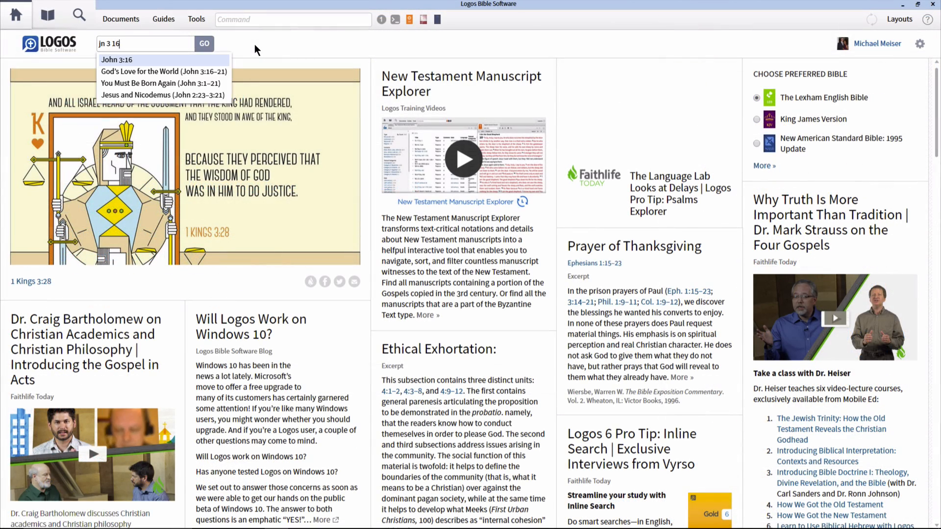
left_click(117, 59)
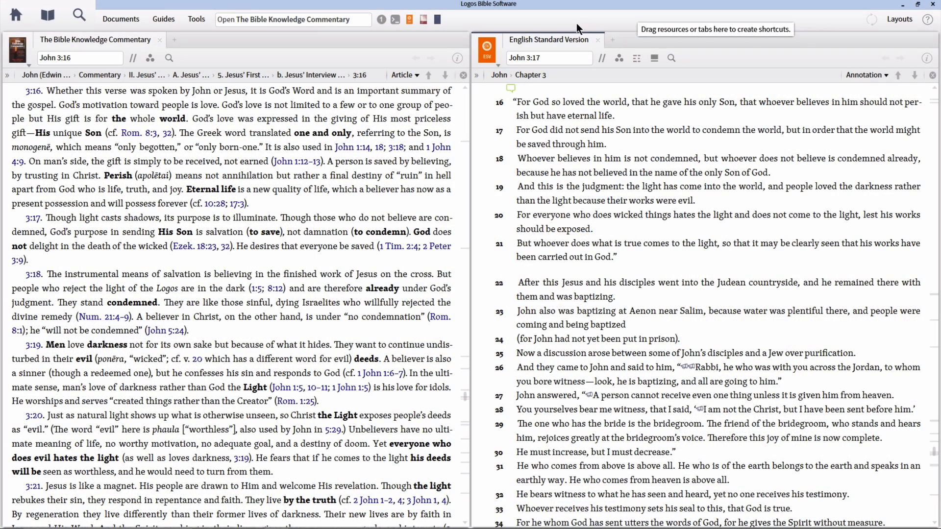
mouse_move(574, 23)
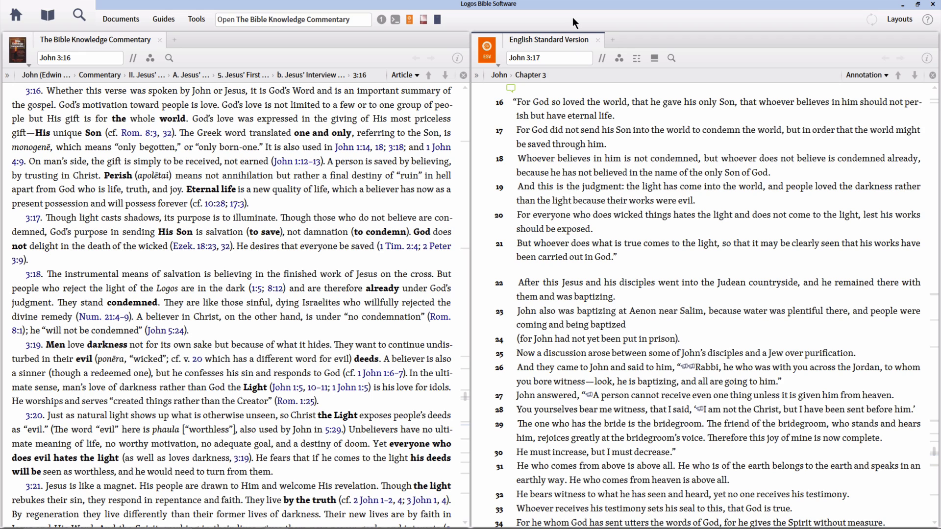
mouse_move(571, 45)
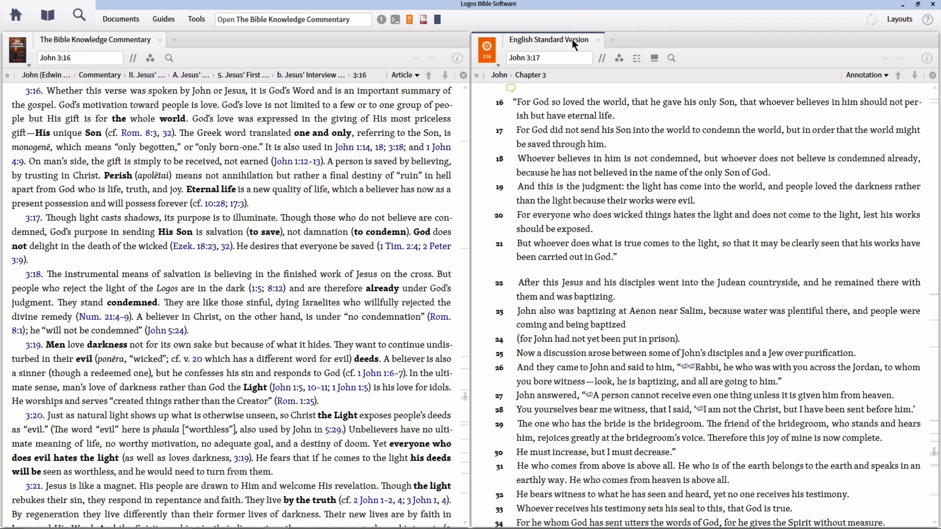
mouse_move(607, 91)
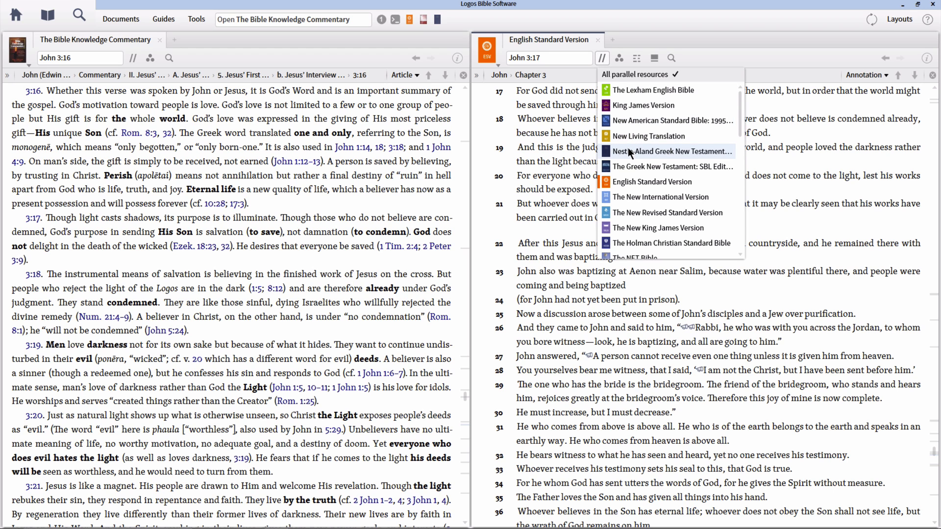
left_click(670, 151)
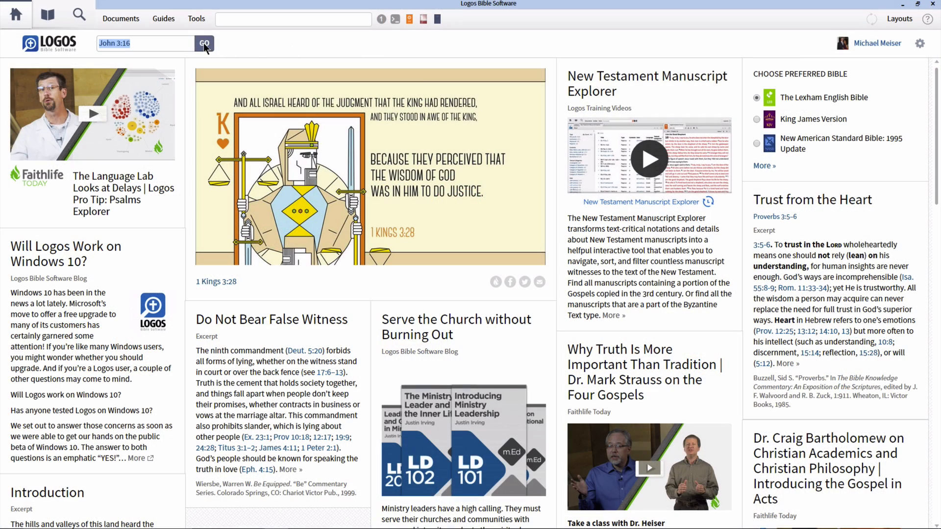
Run a John 3:16 Passage Guide, then set 'At Startup Open to' Blank layout
left_click(204, 43)
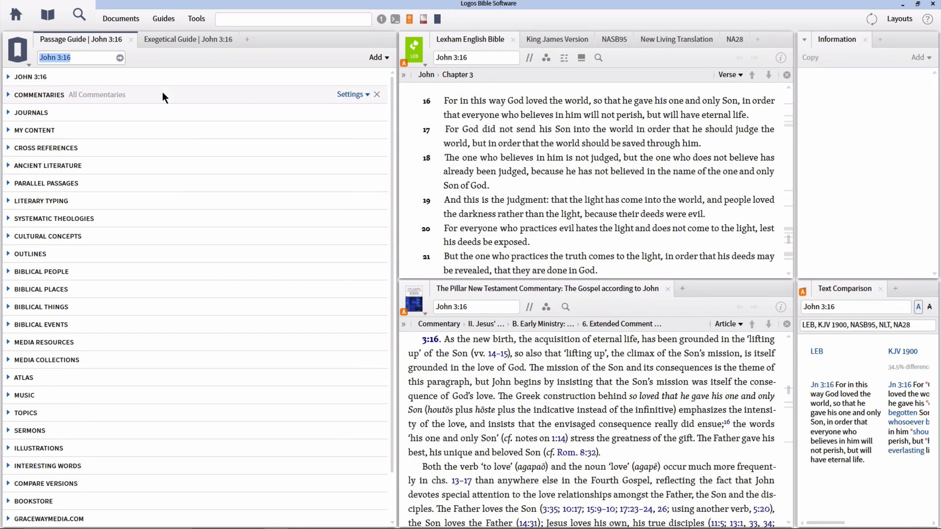
left_click(8, 95)
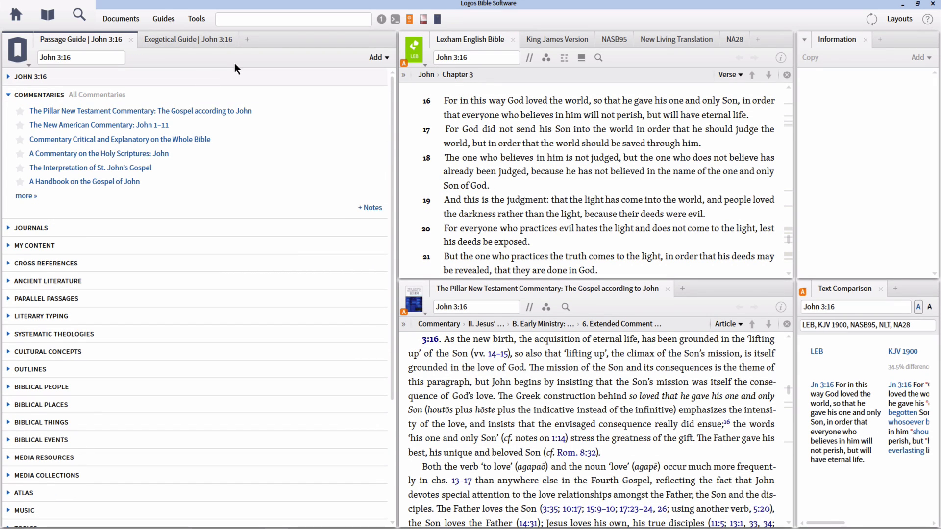
mouse_move(395, 19)
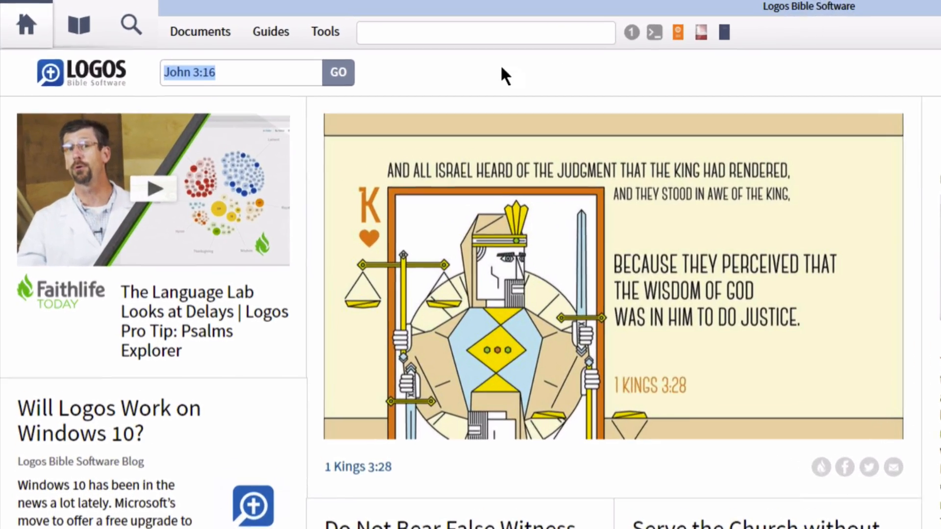
left_click(325, 32)
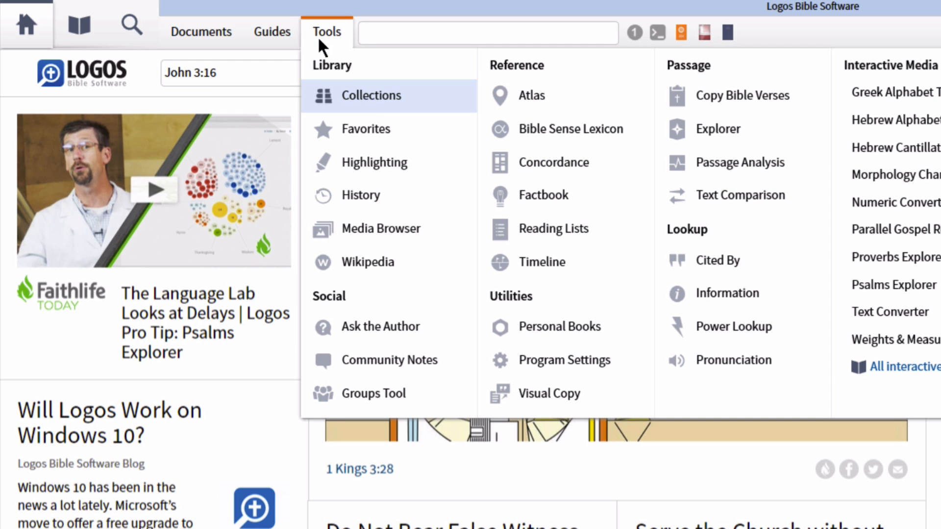
mouse_move(564, 360)
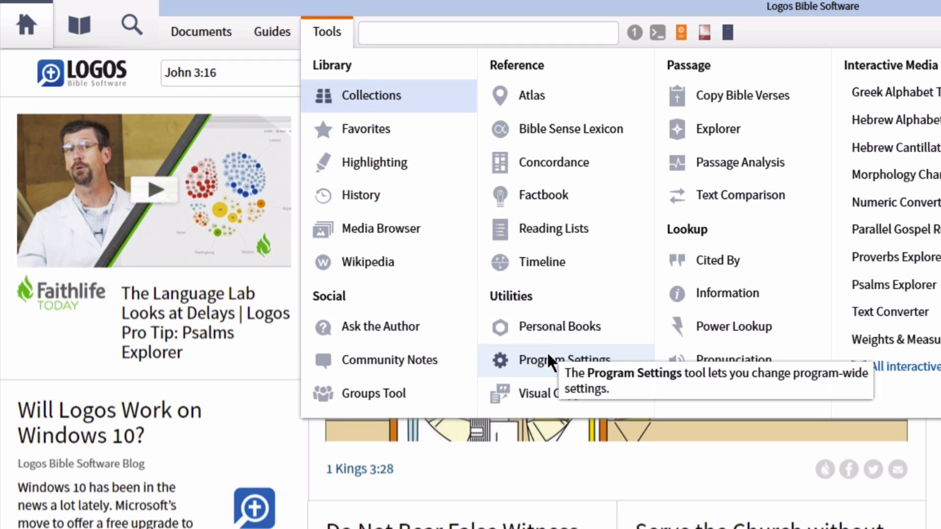
left_click(564, 359)
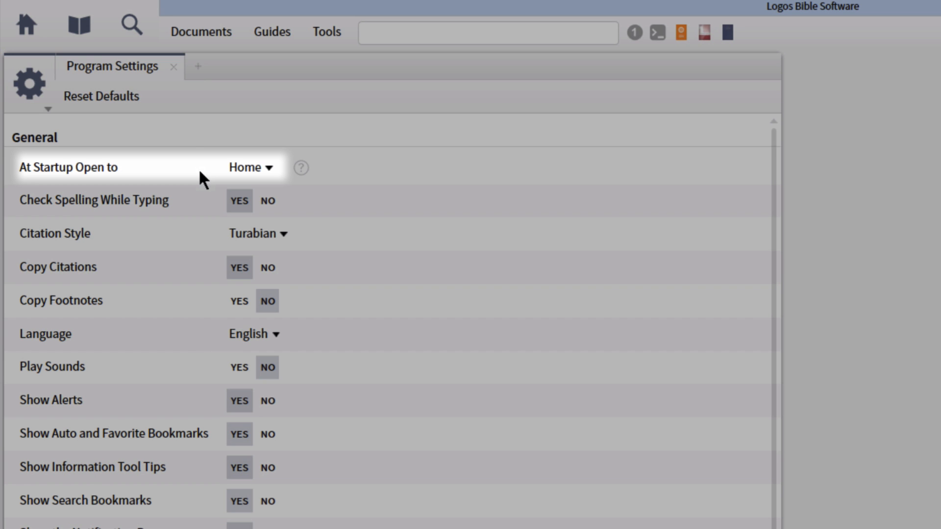
mouse_move(209, 177)
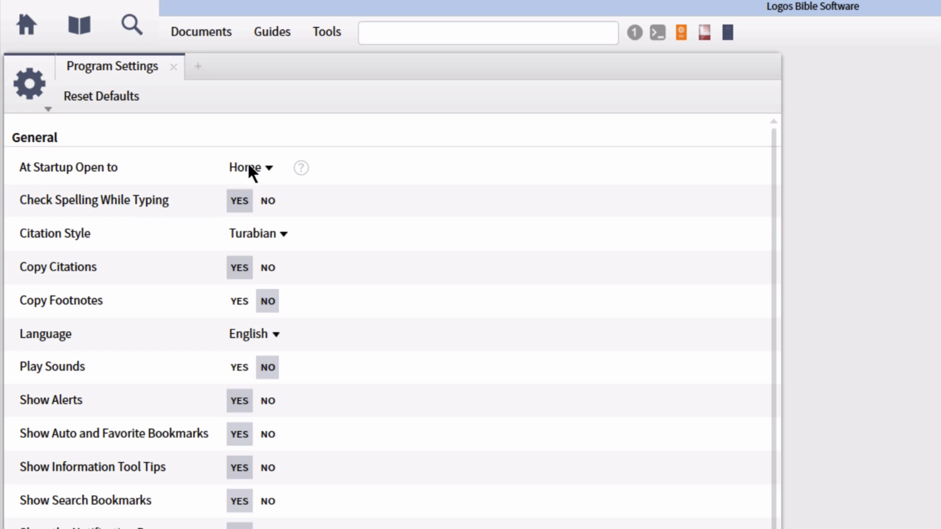
left_click(246, 168)
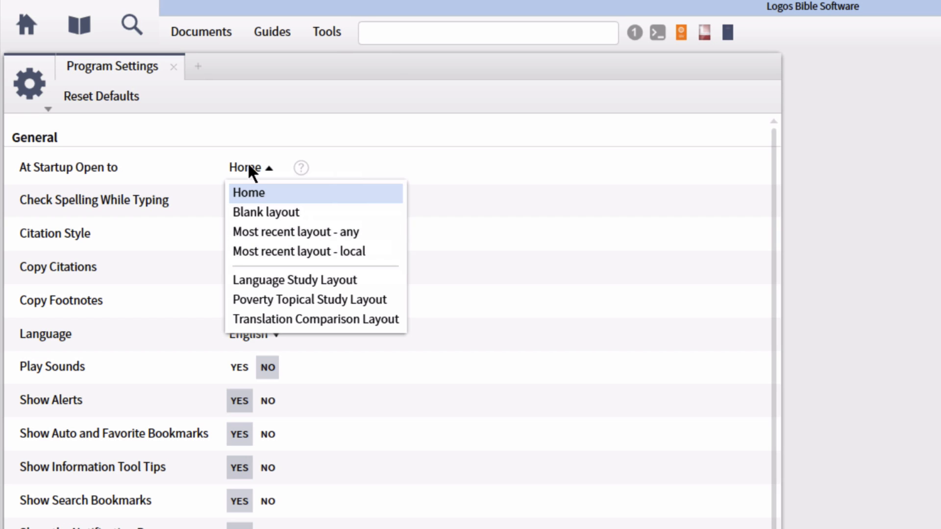
mouse_move(274, 181)
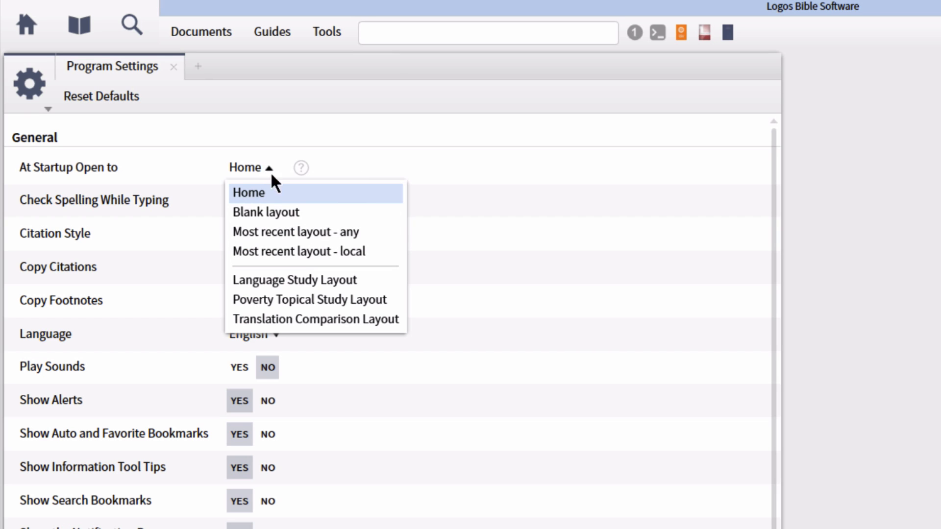
mouse_move(309, 241)
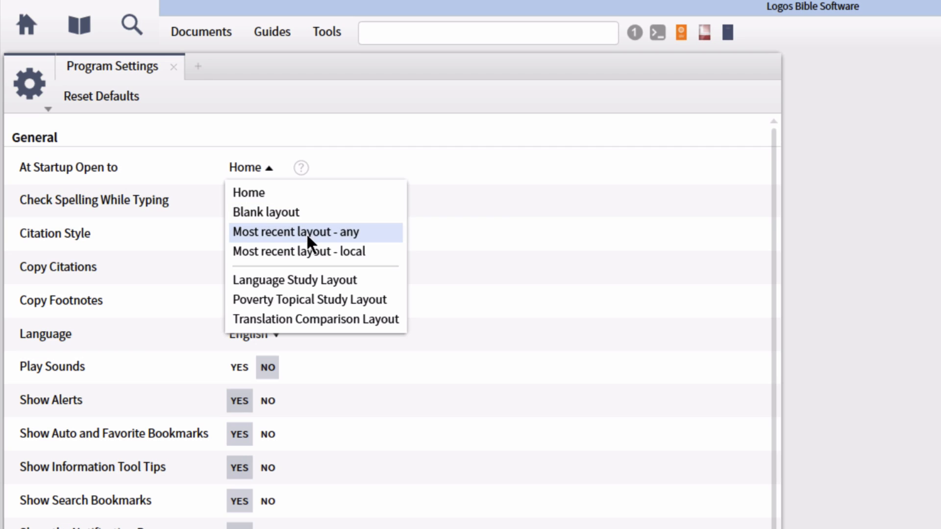
mouse_move(312, 251)
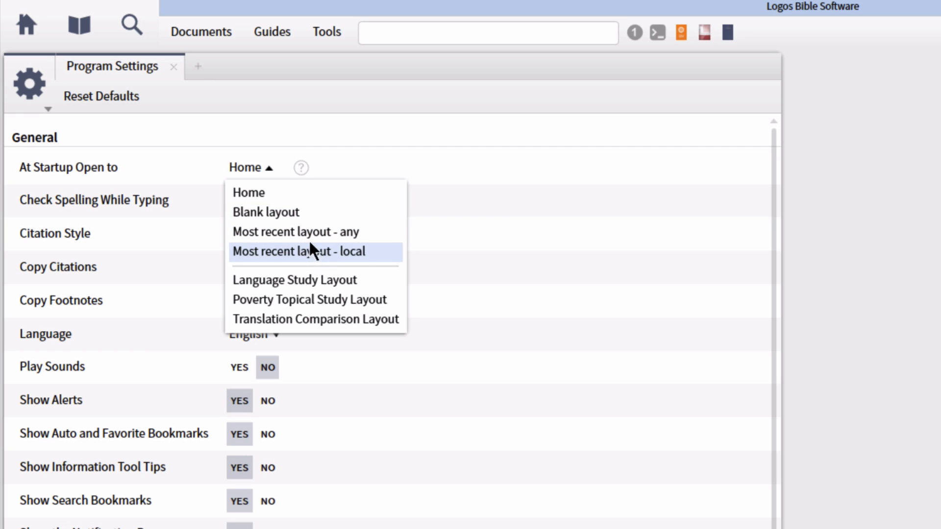
left_click(265, 212)
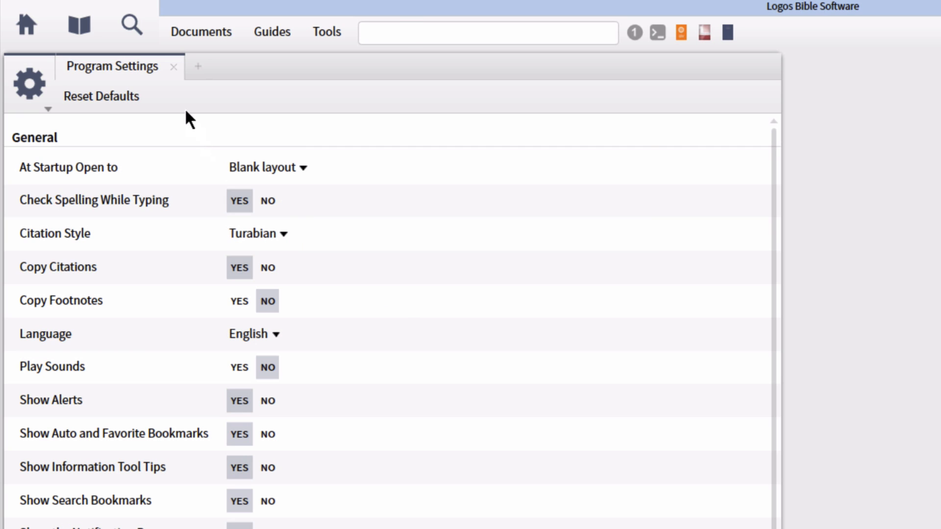
mouse_move(180, 74)
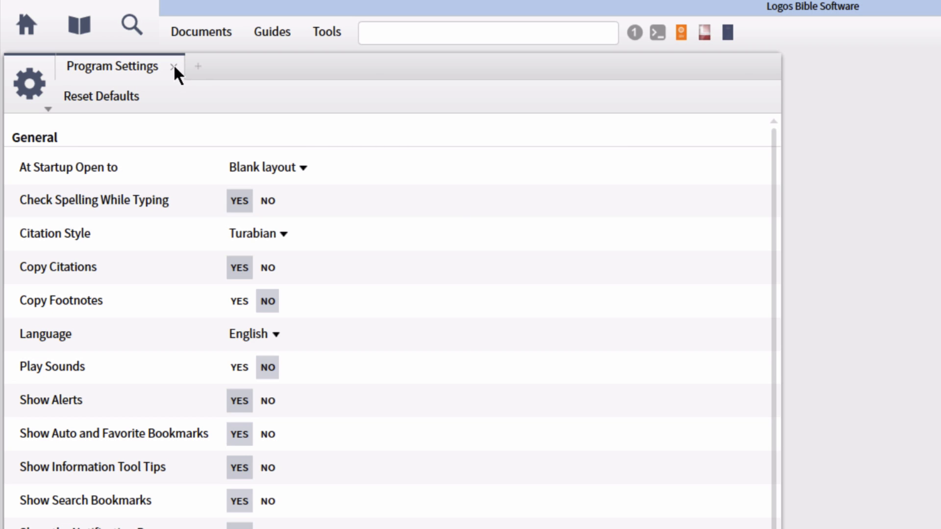
Close Program Settings and open the Library
left_click(174, 66)
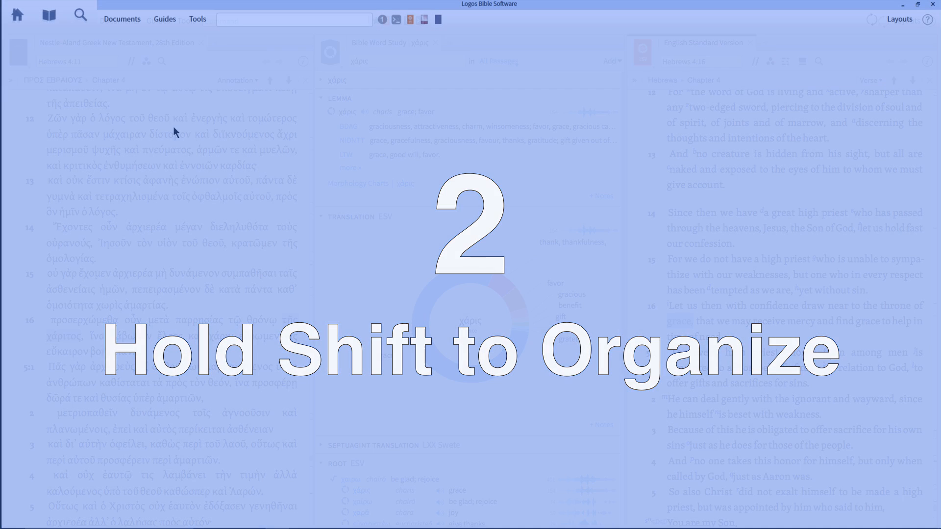
left_click(49, 15)
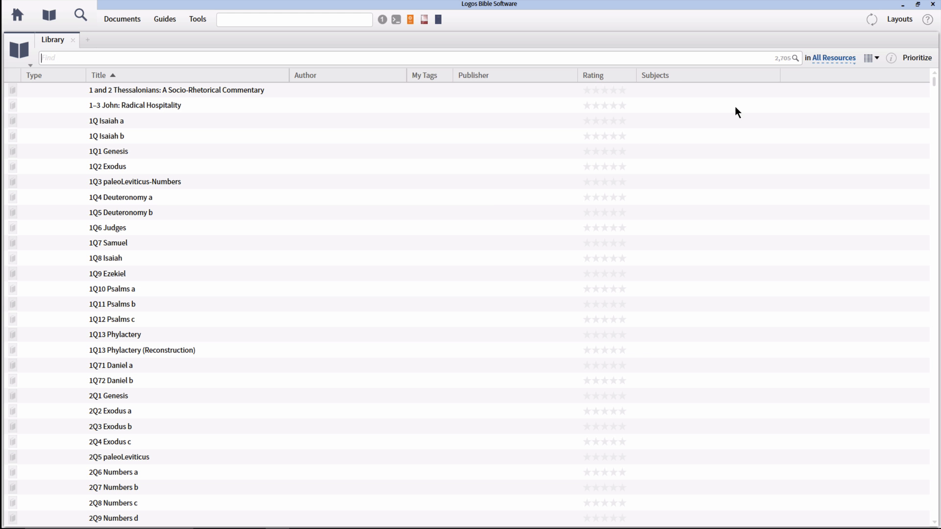
Toggle the library to cover view and back to table view, then list available columns
left_click(871, 58)
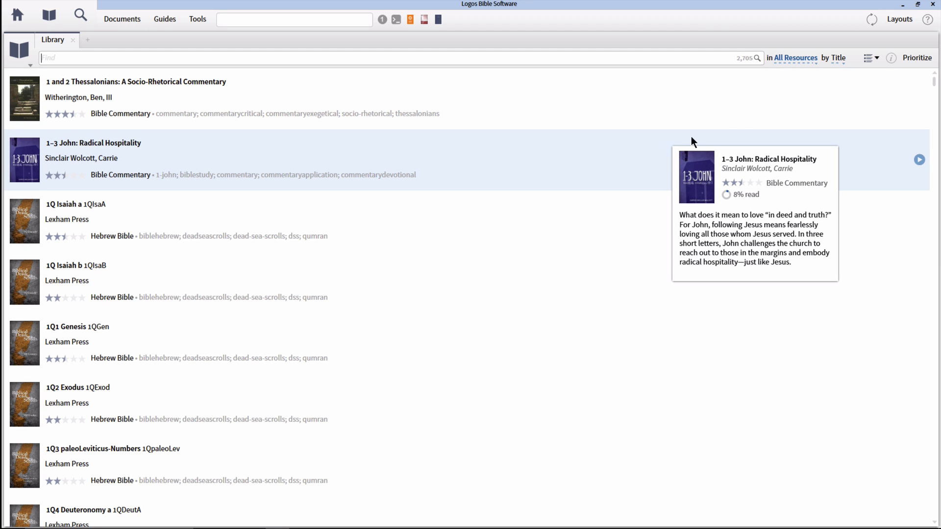
left_click(868, 57)
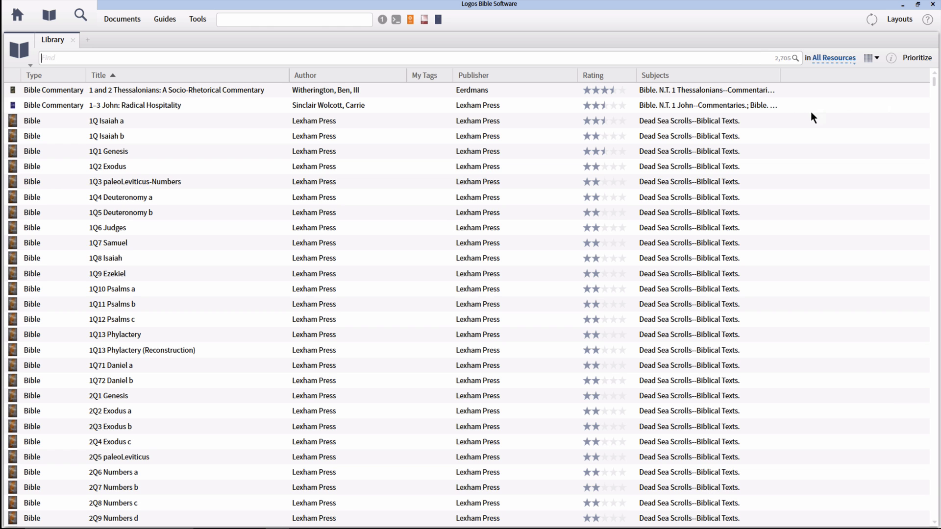
mouse_move(62, 83)
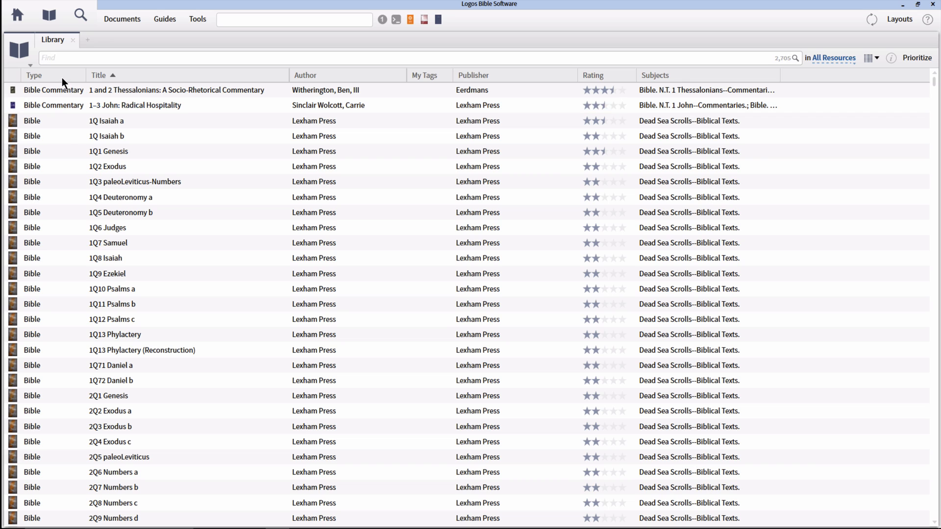
right_click(34, 75)
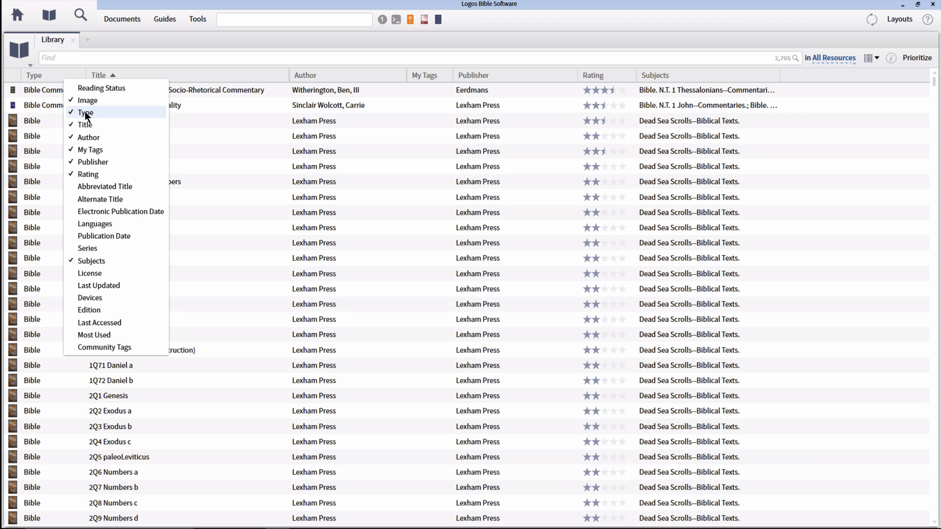
Sub-sort the library by Series and expand Bible Commentary's Exegetical Summaries series
left_click(88, 248)
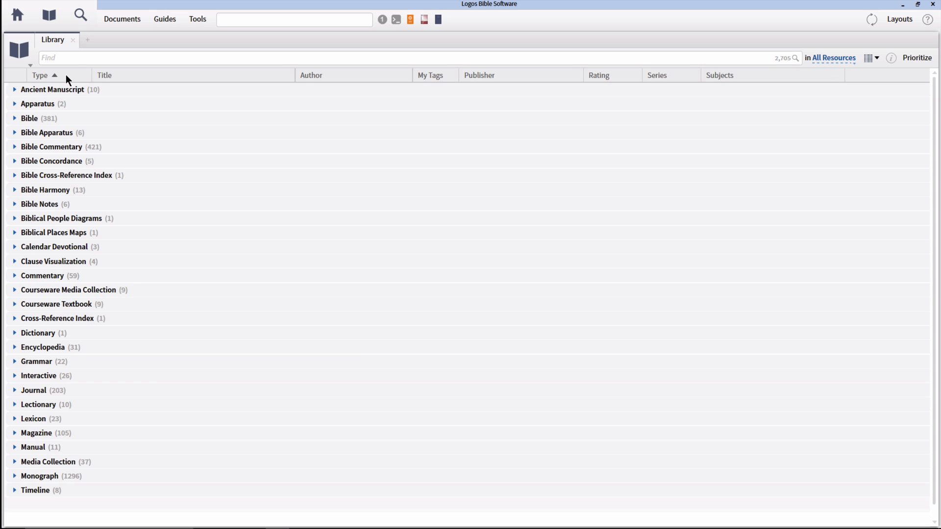
mouse_move(126, 83)
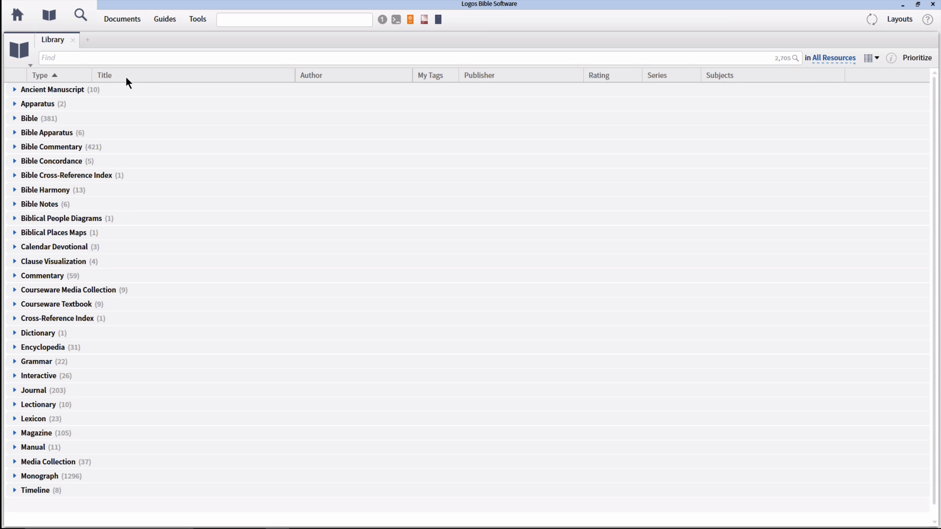
mouse_move(679, 77)
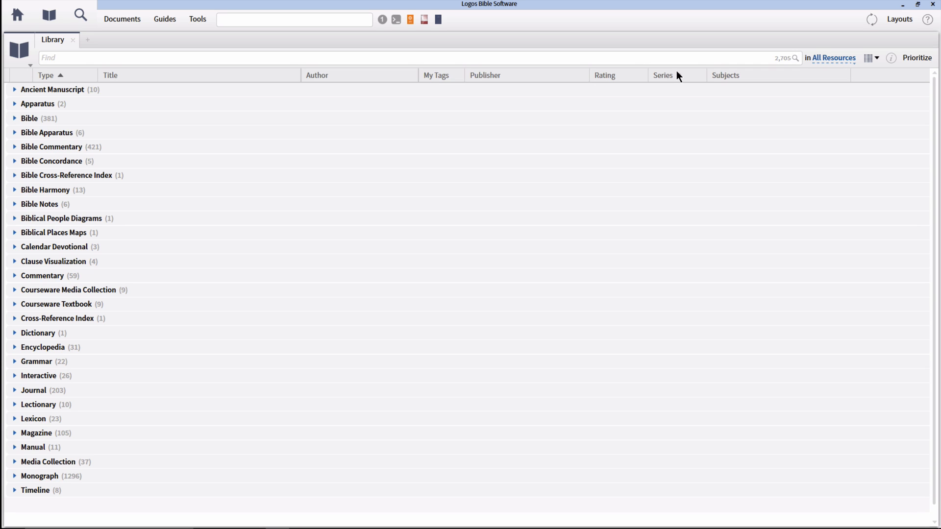
left_click(663, 75)
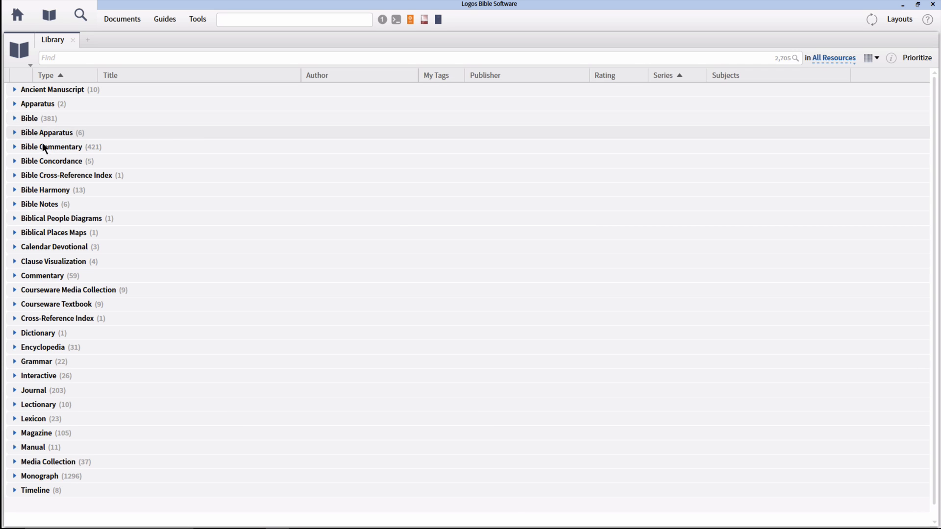
left_click(14, 146)
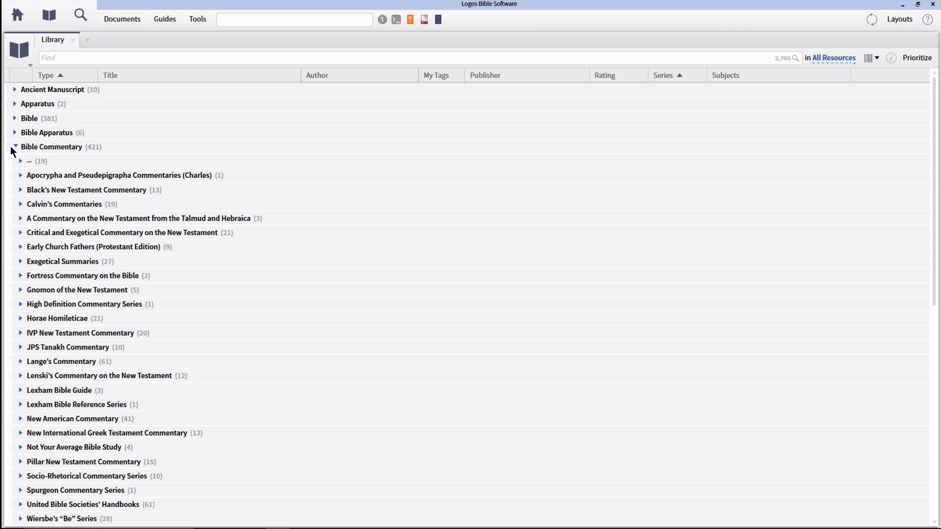
mouse_move(245, 206)
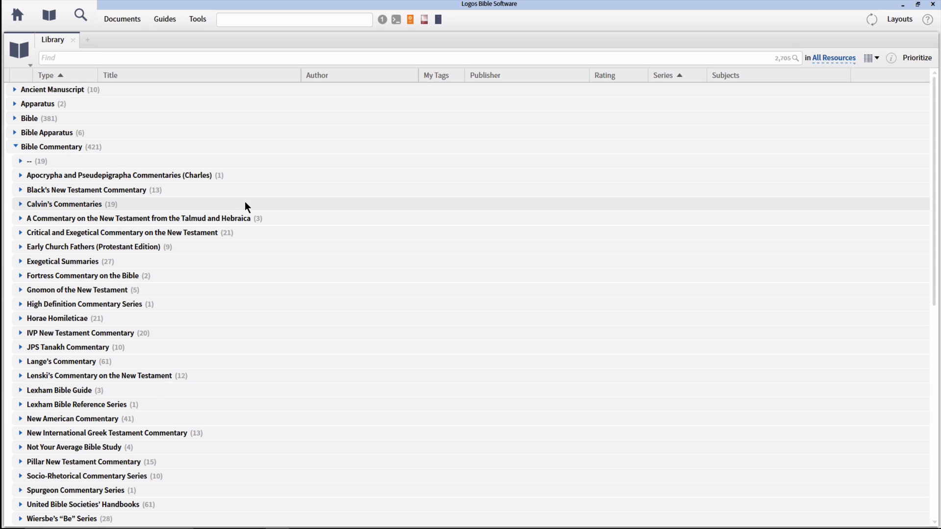
scroll("down", 3)
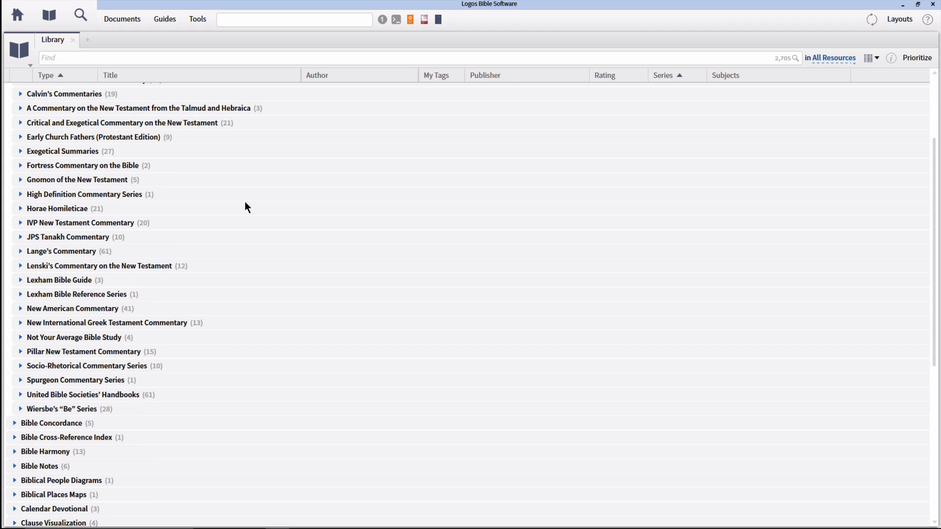
mouse_move(62, 155)
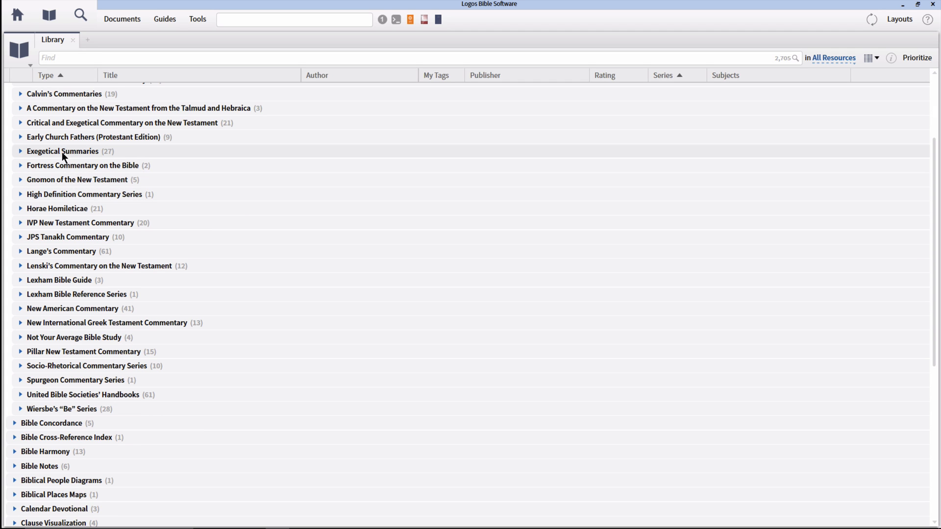
left_click(21, 152)
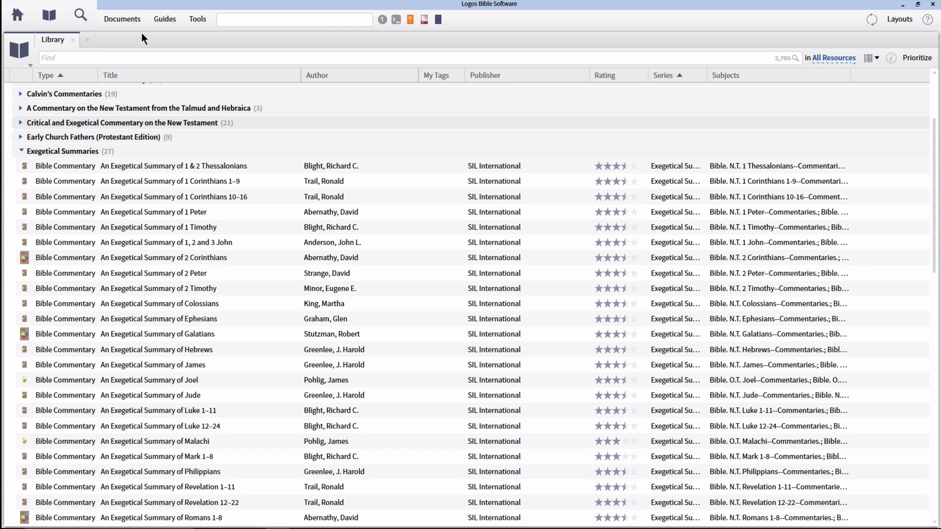
Close the Library tab and return to the home page
left_click(122, 18)
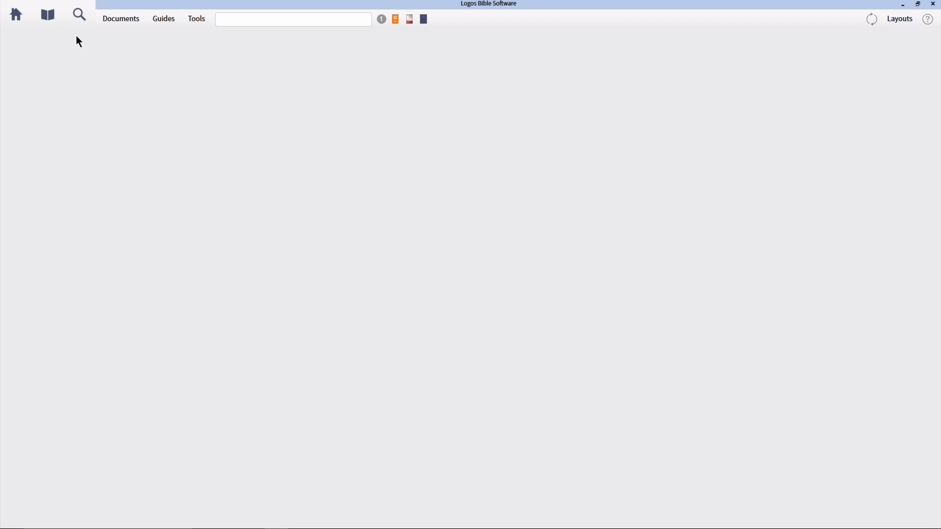
left_click(16, 13)
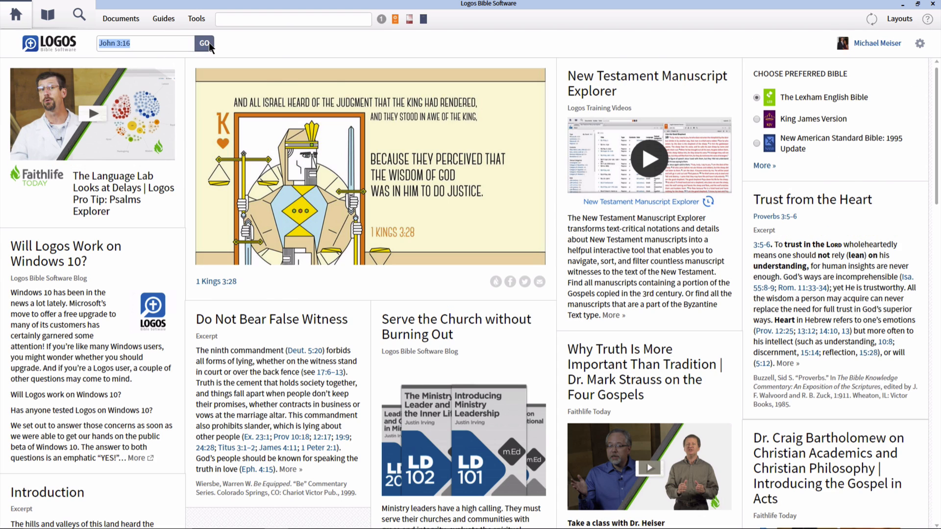
Open John 3:16, then close the passage and exegetical guides and the Lexham English Bible
left_click(204, 43)
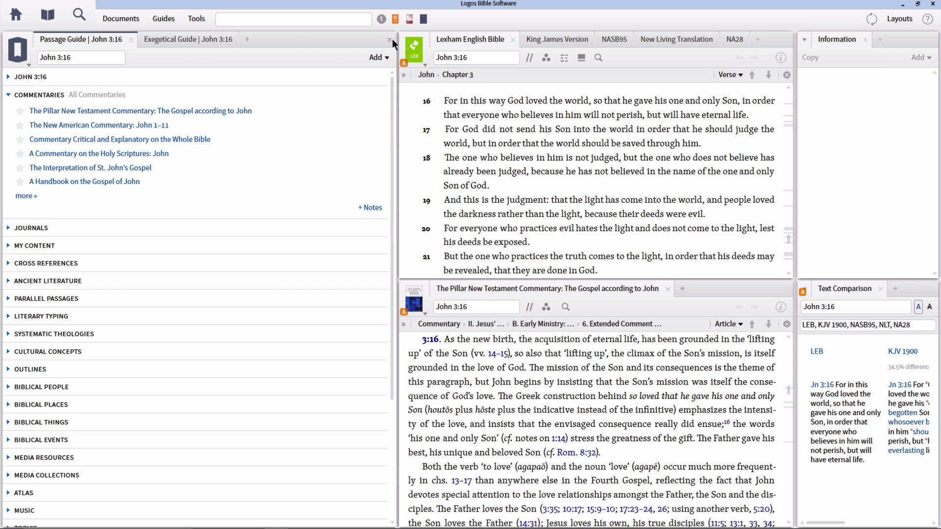
mouse_move(397, 45)
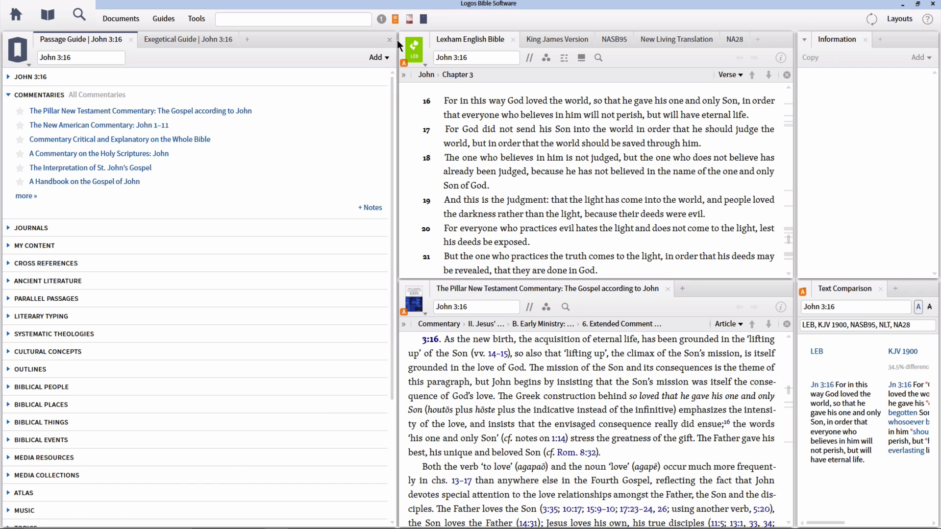
left_click(389, 40)
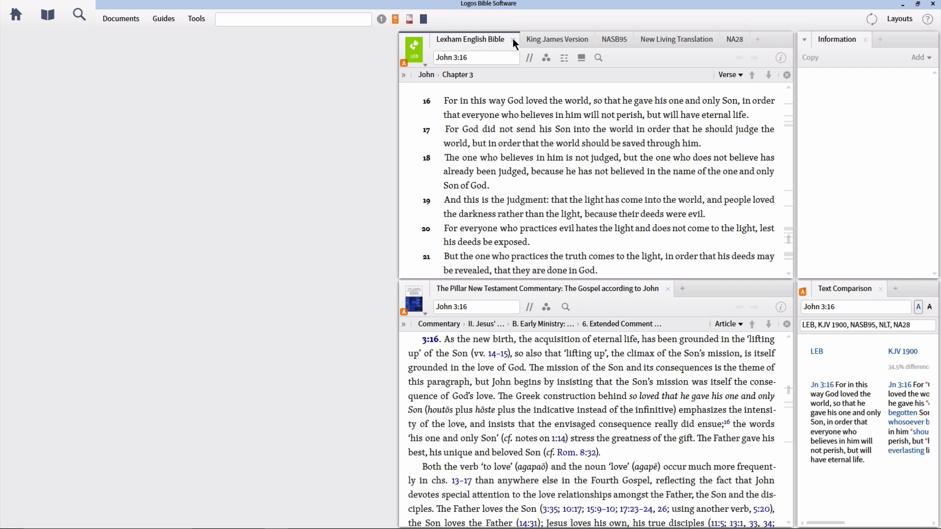
left_click(556, 40)
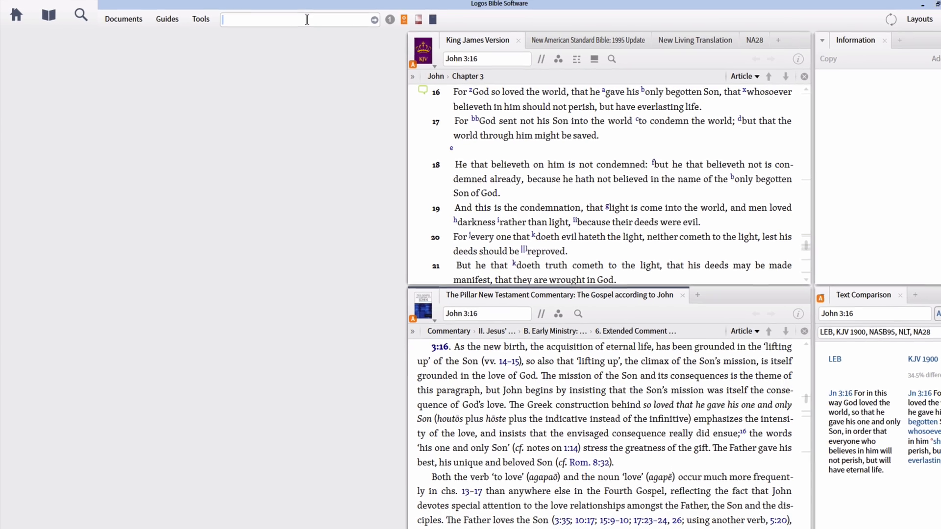
Search for 'close all' and use the Close All command to empty the workspace
type("close all")
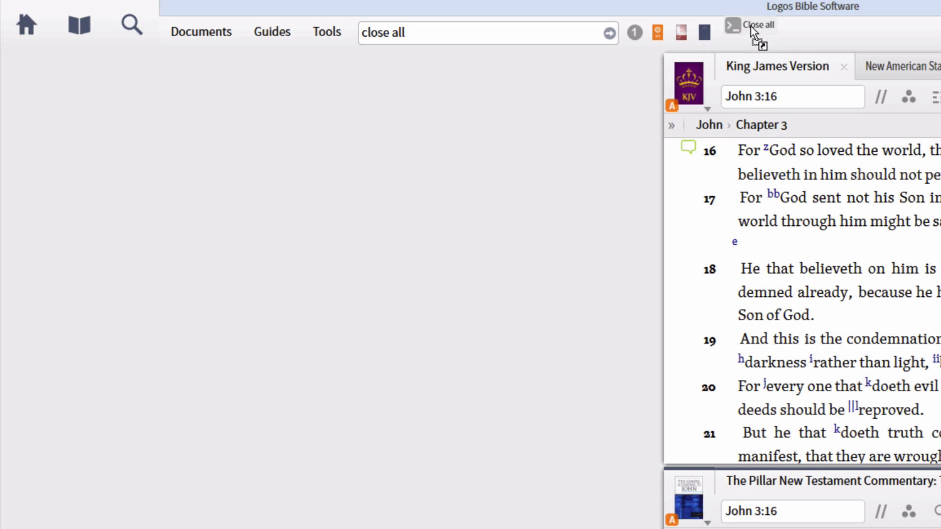
mouse_move(731, 32)
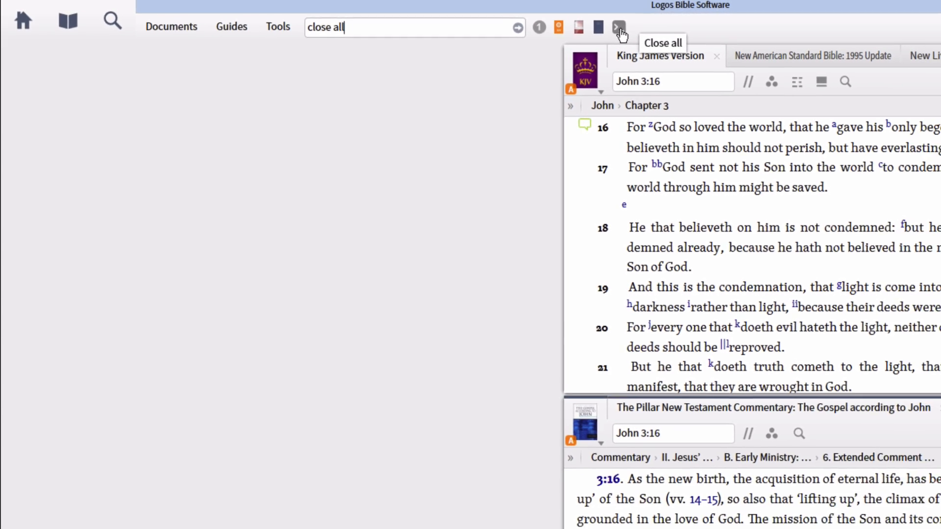
left_click(619, 27)
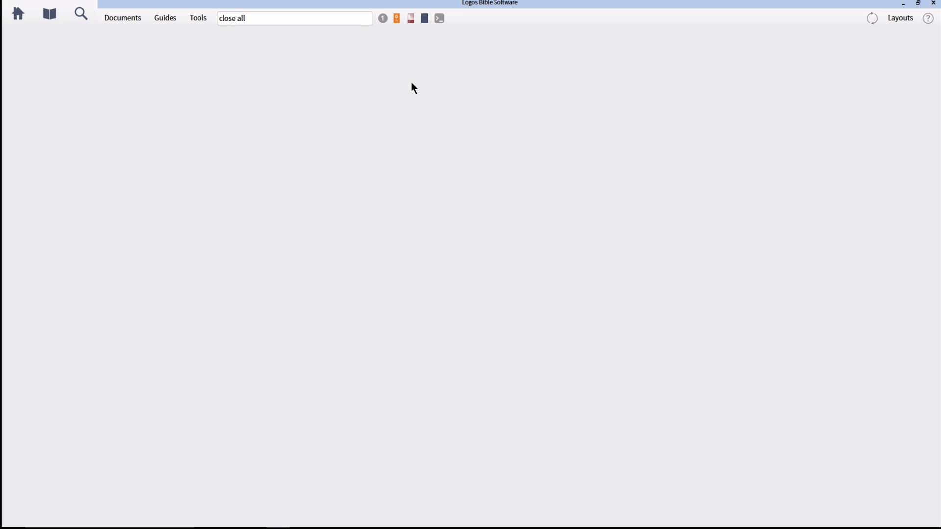
mouse_move(26, 49)
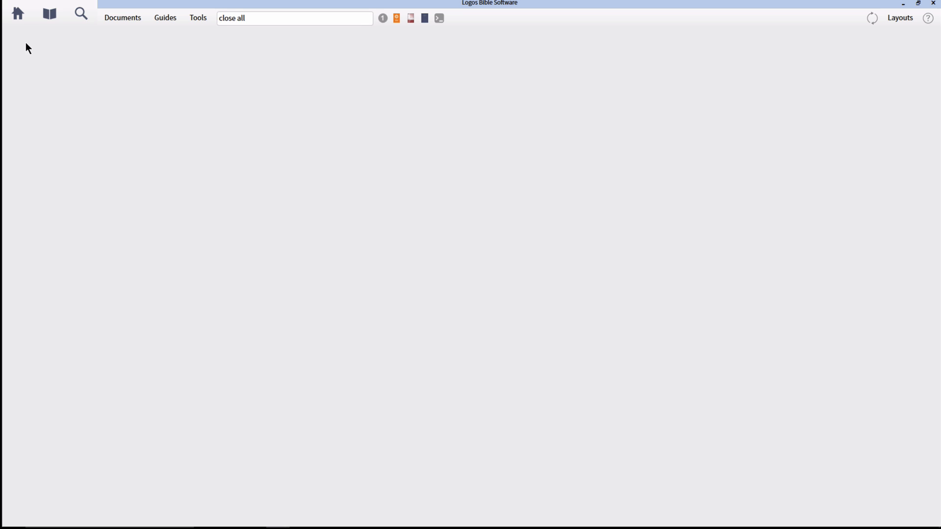
Return to the Logos home page with the top-left Home icon
left_click(16, 14)
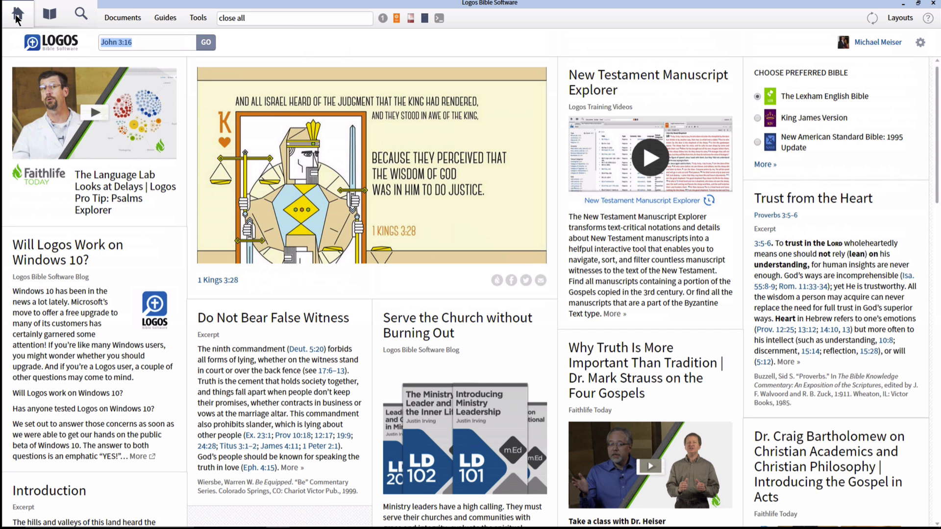
mouse_move(232, 34)
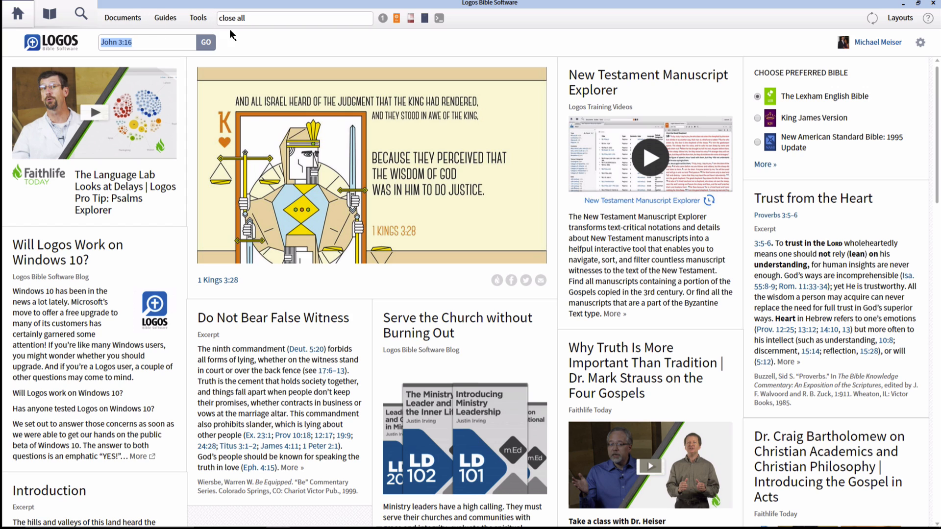
mouse_move(247, 39)
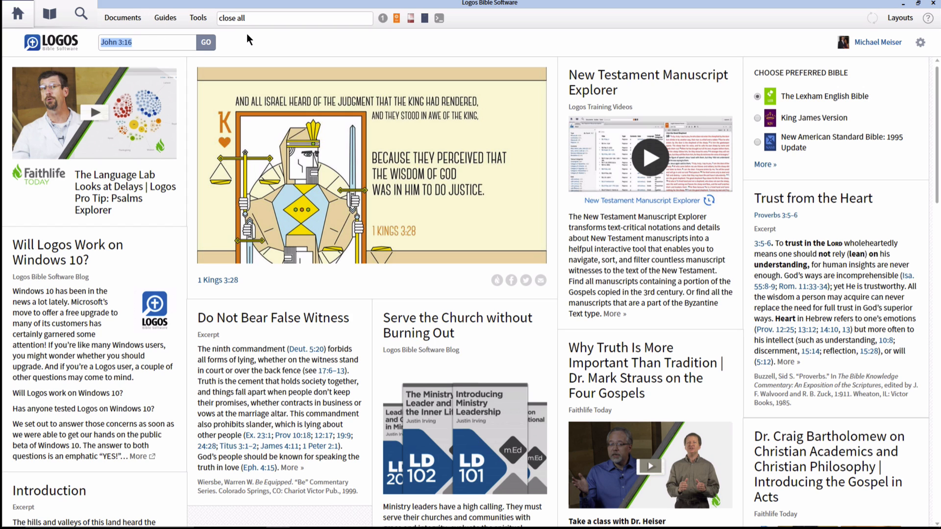